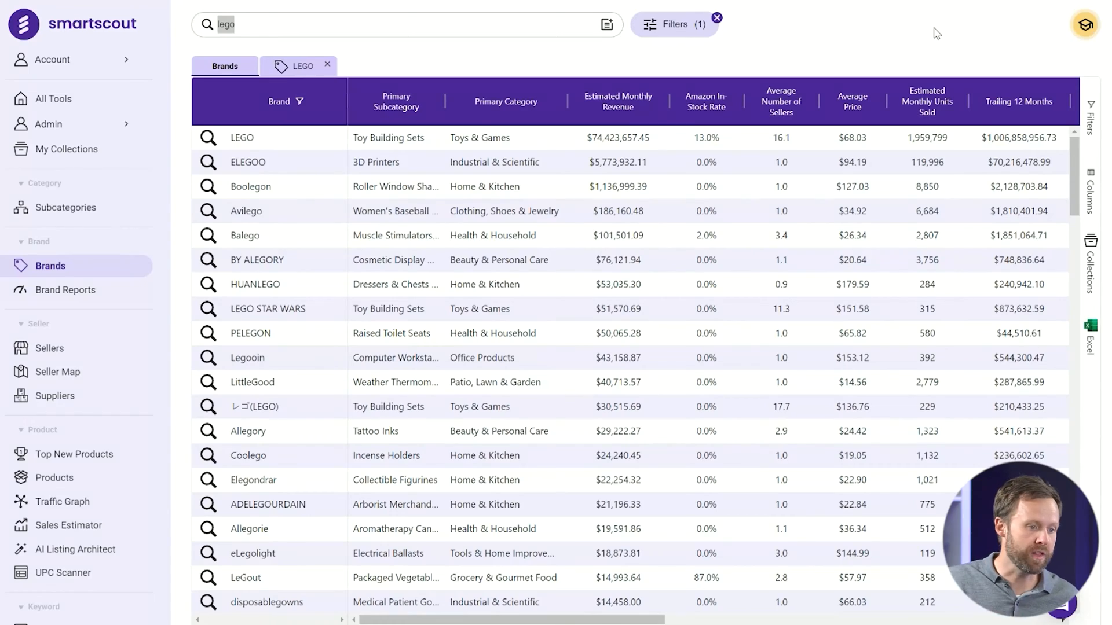
{"action": "mouse_move", "coordinate": [271, 30]}
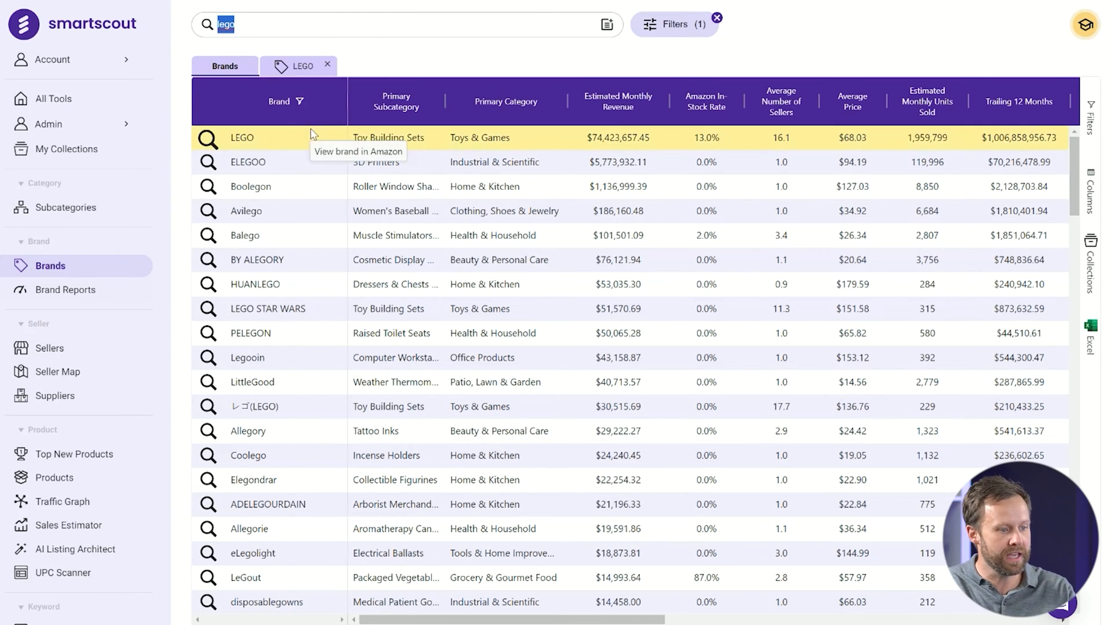
{"action": "mouse_move", "coordinate": [272, 292]}
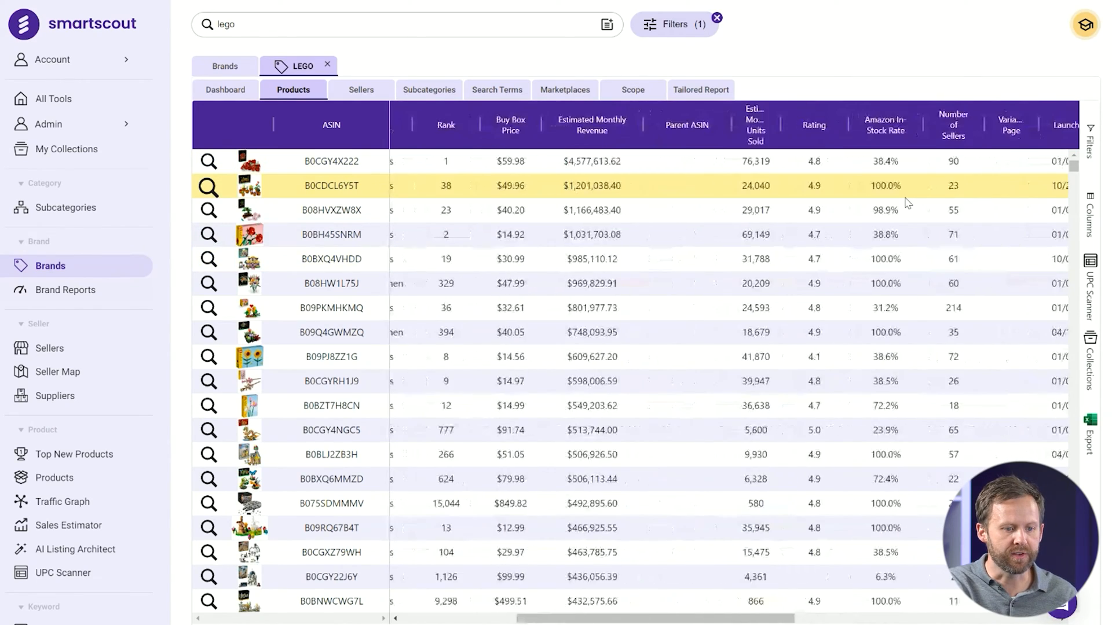
- Scroll the LEGO products table right until the Out of Stock column is visible
{"action": "scroll", "scroll_direction": "right", "scroll_amount": 3}
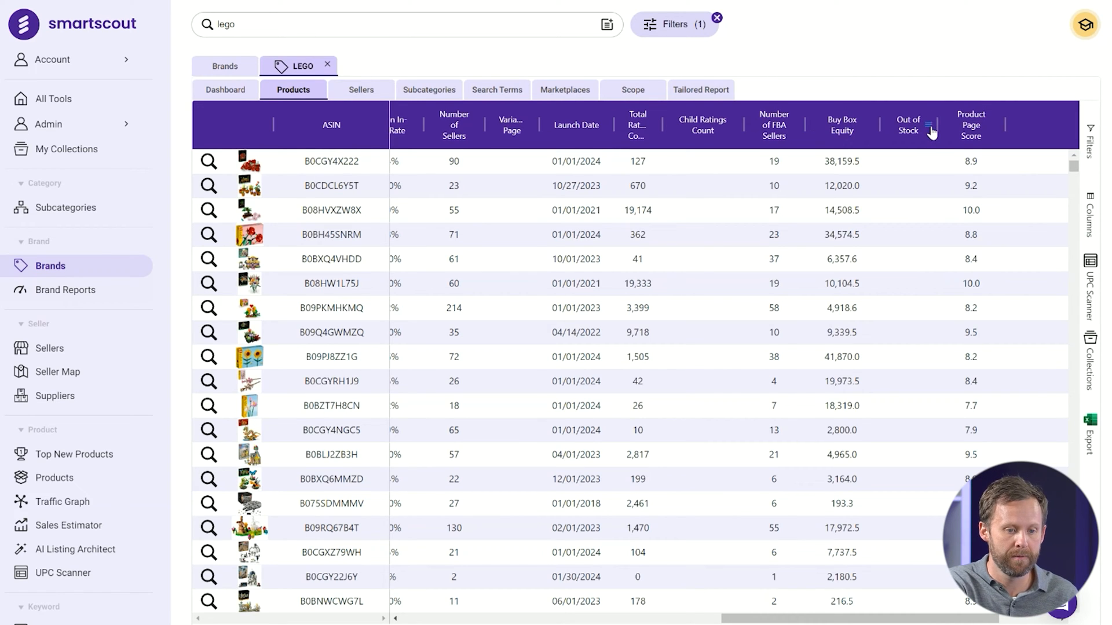
- Sort by the Out of Stock column so $0.00-revenue items lead, then return to the ASIN and Title columns
{"action": "left_click", "coordinate": [931, 128]}
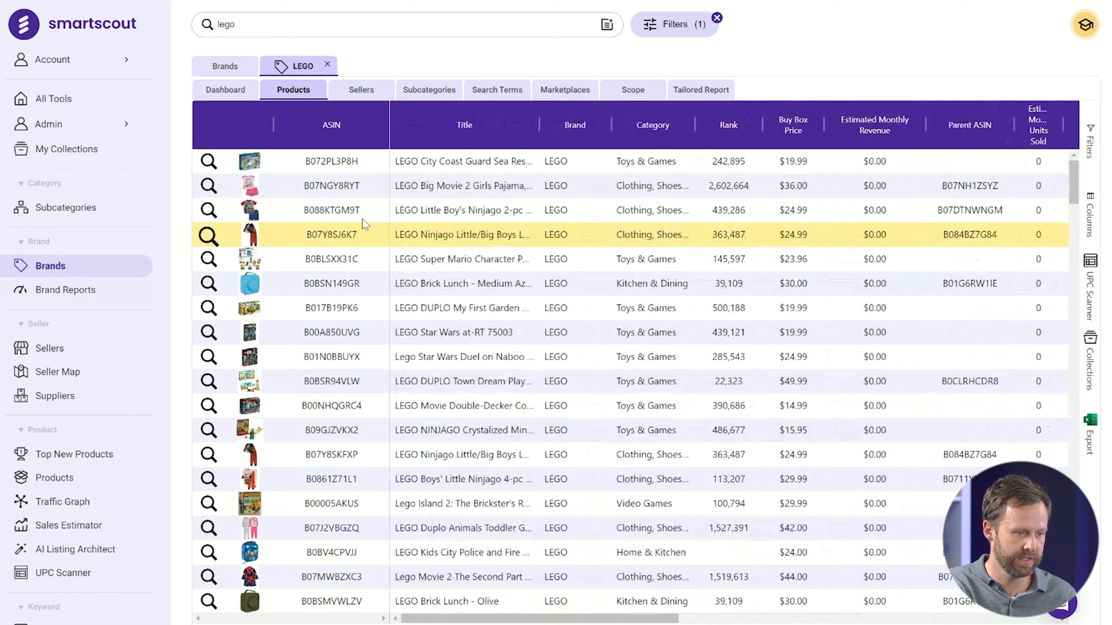
{"action": "mouse_move", "coordinate": [341, 167]}
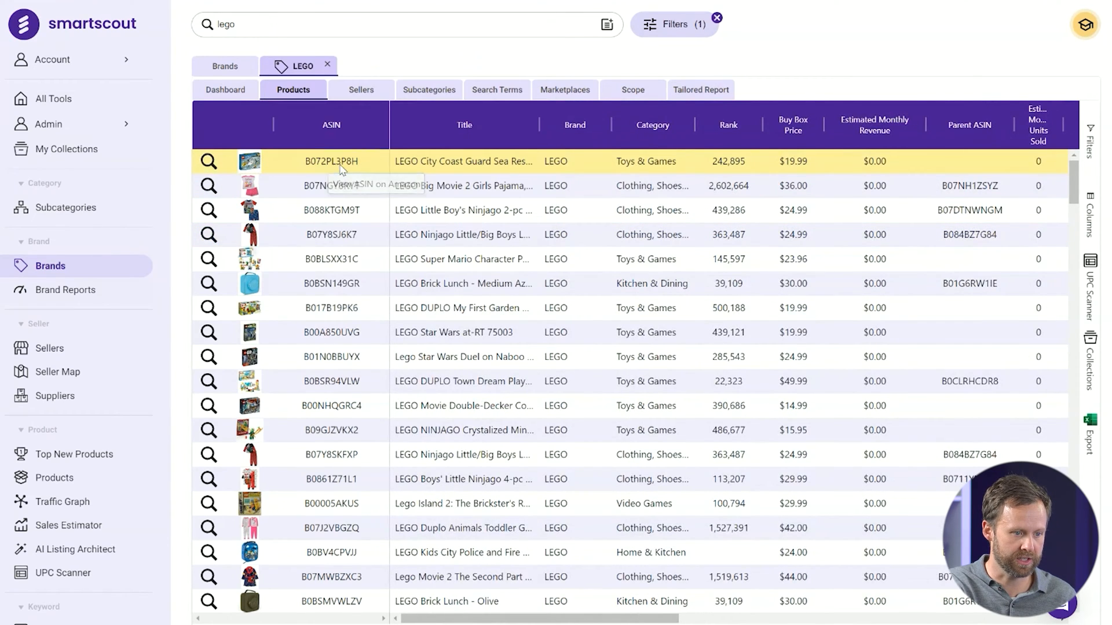
{"action": "left_click", "coordinate": [363, 184]}
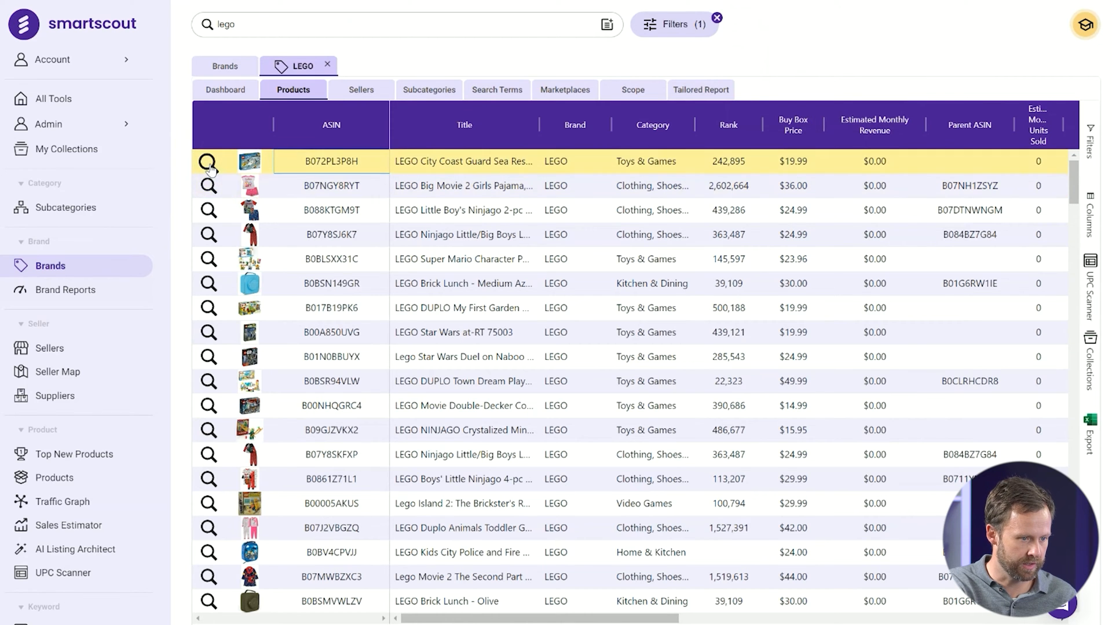
- Show the History charts (price, sales rank, reviews, offers) for product B072PL3P8H
{"action": "left_click", "coordinate": [208, 161]}
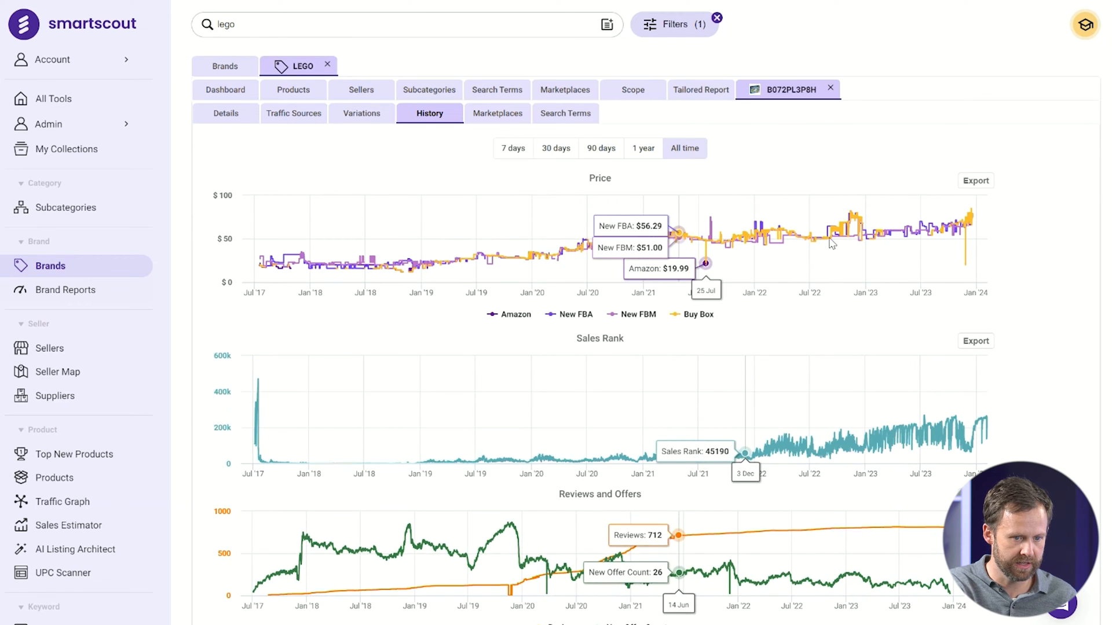
{"action": "mouse_move", "coordinate": [922, 255]}
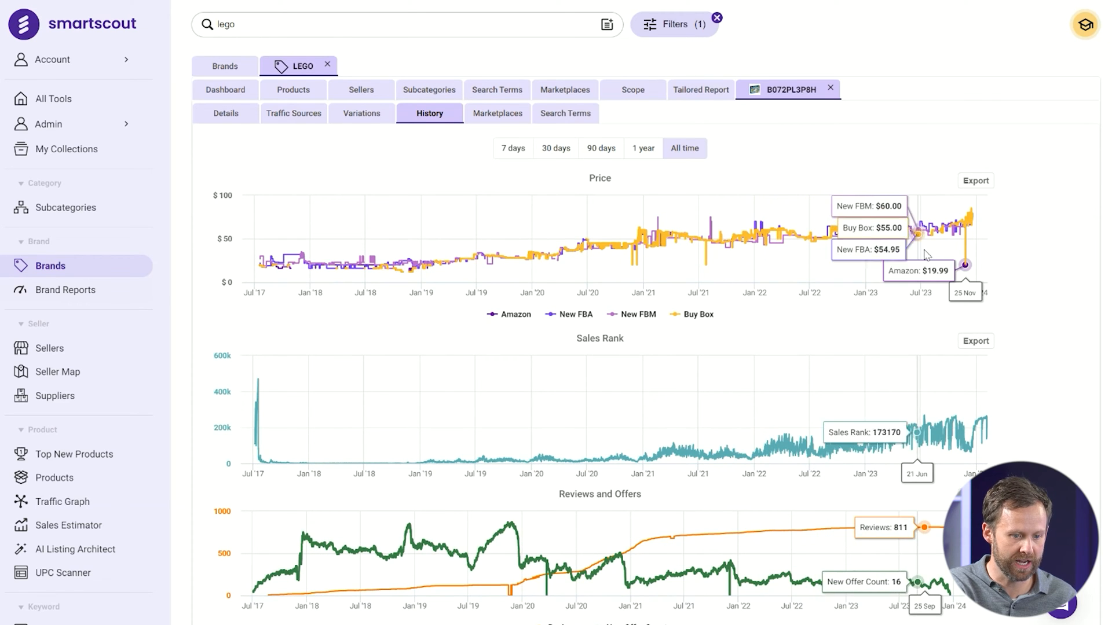
{"action": "mouse_move", "coordinate": [965, 256]}
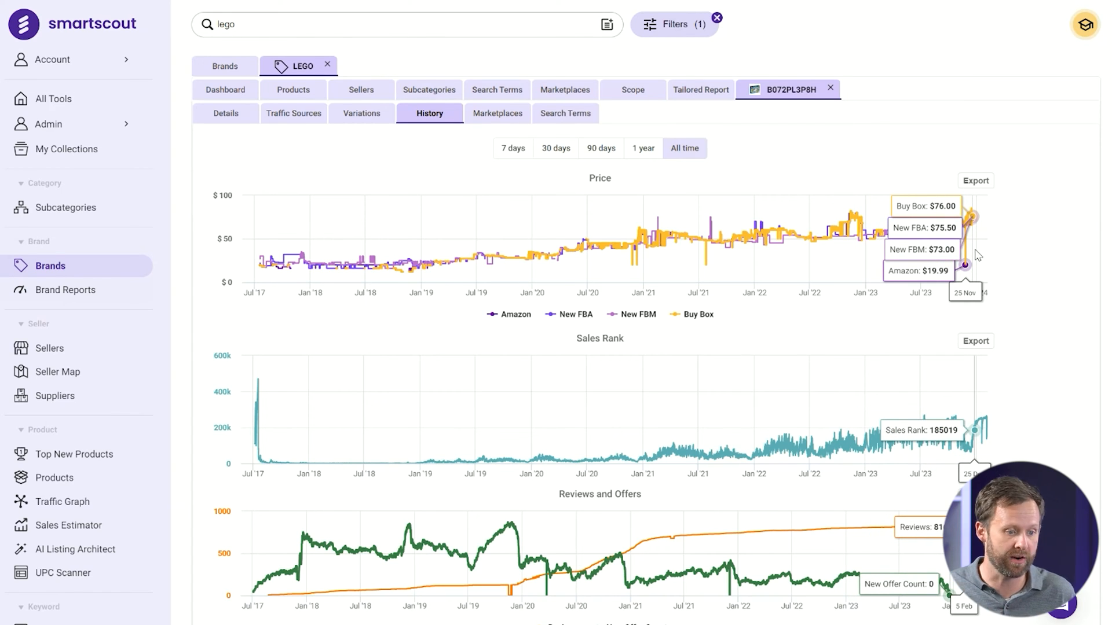
{"action": "mouse_move", "coordinate": [352, 275]}
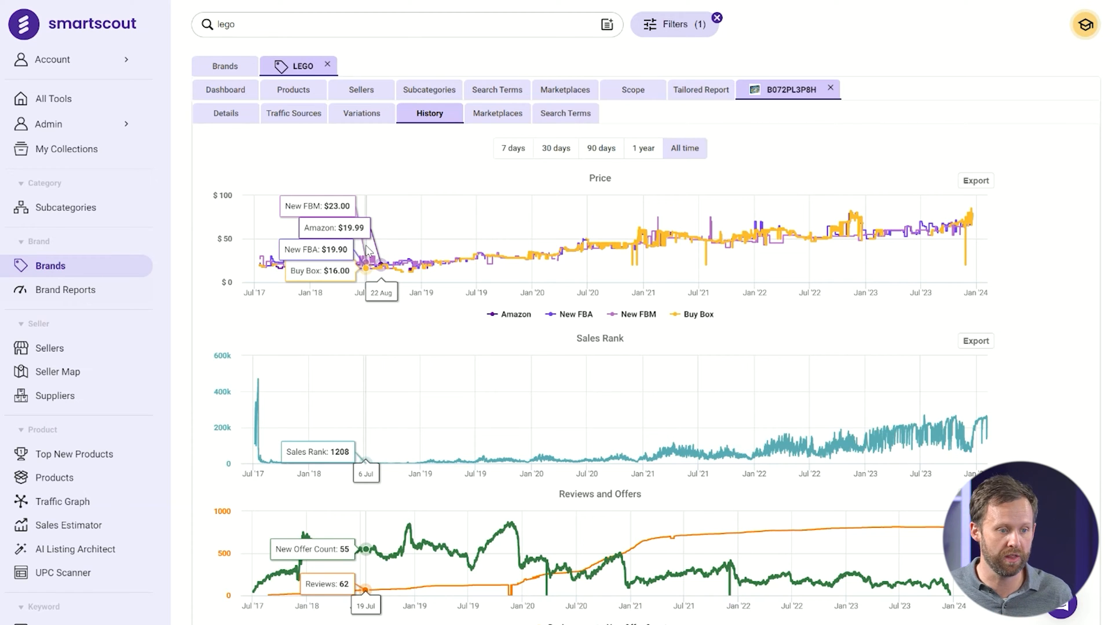
{"action": "mouse_move", "coordinate": [963, 422]}
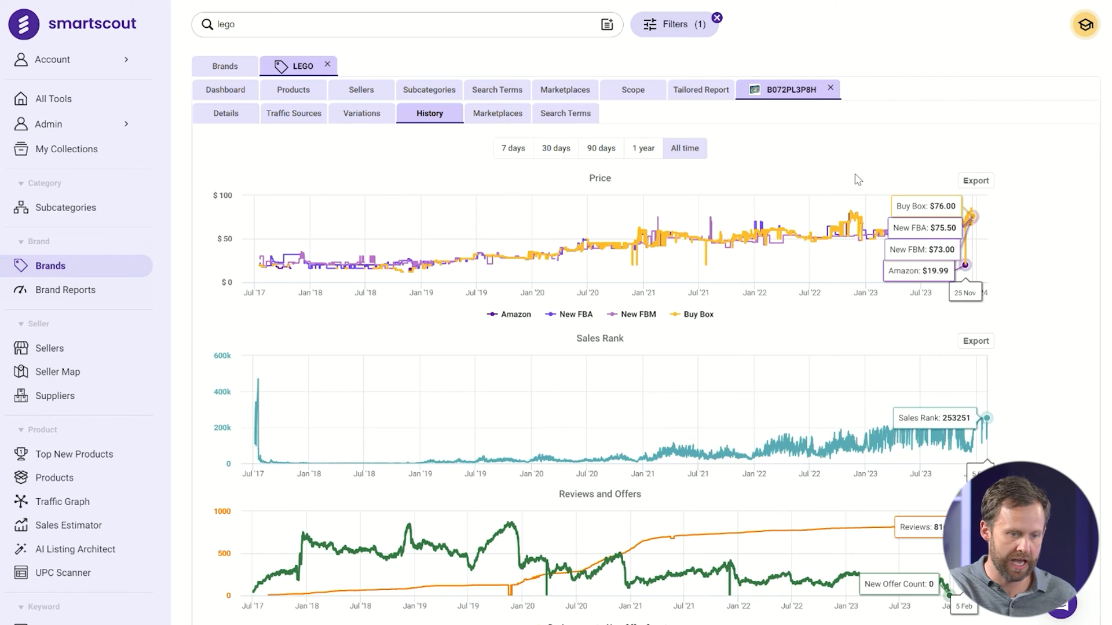
{"action": "mouse_move", "coordinate": [991, 450]}
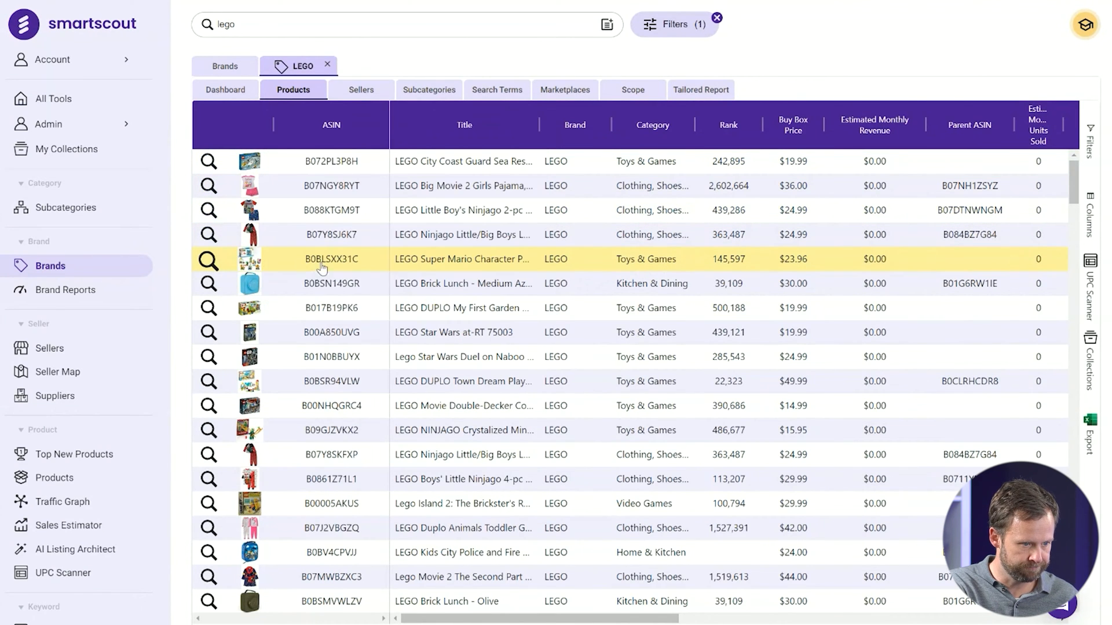
{"action": "mouse_move", "coordinate": [250, 308]}
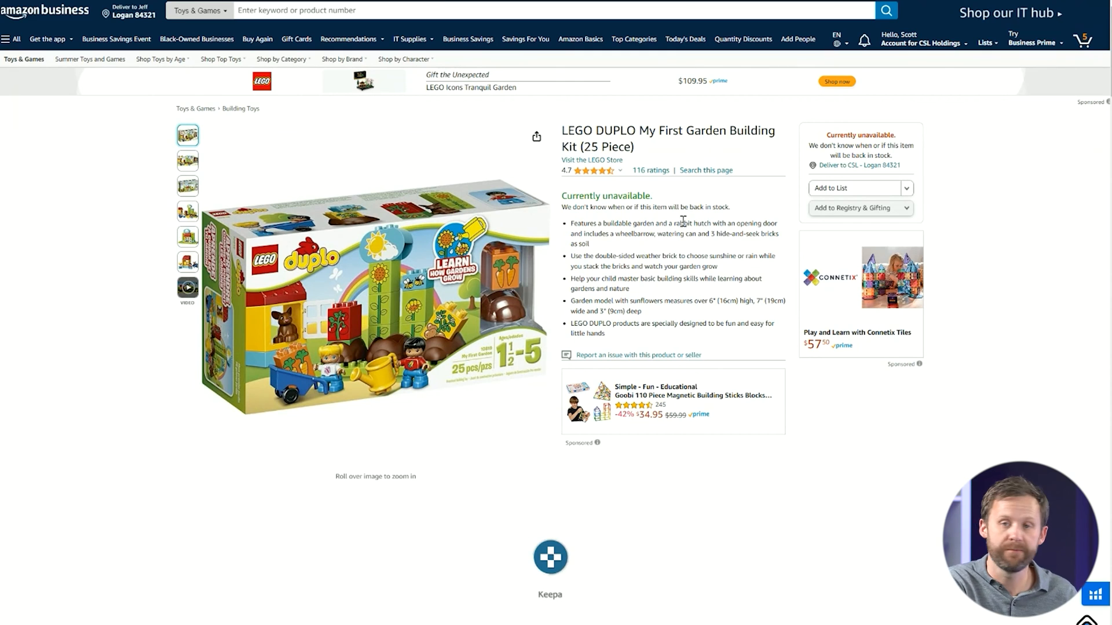
- View the LEGO DUPLO My First Garden Amazon listing and confirm it is currently unavailable
{"action": "left_click", "coordinate": [548, 557]}
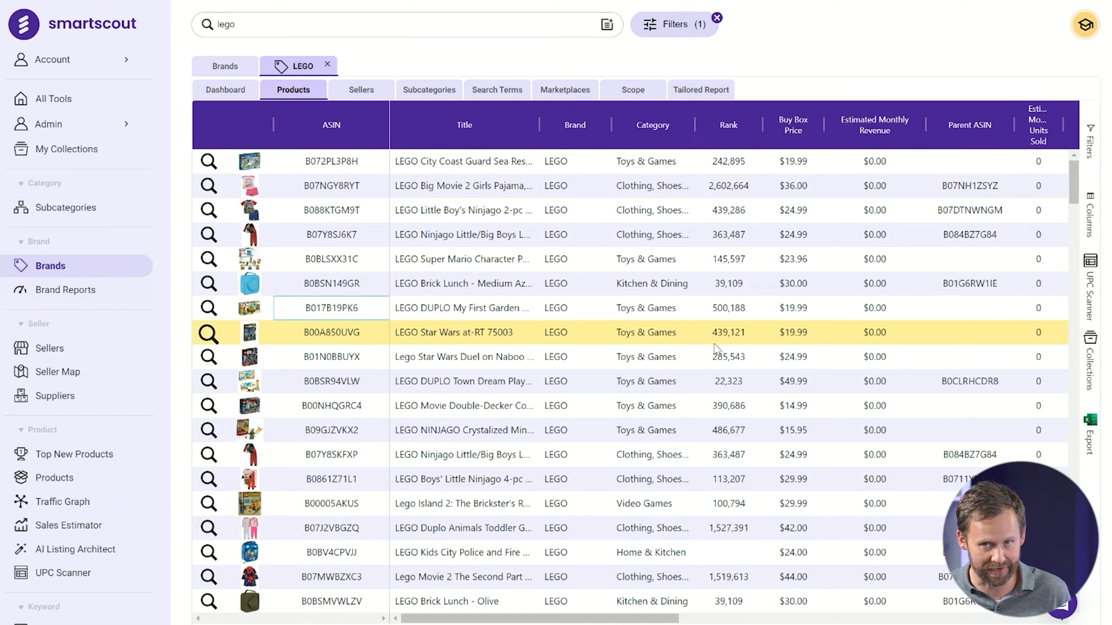
{"action": "mouse_move", "coordinate": [789, 234]}
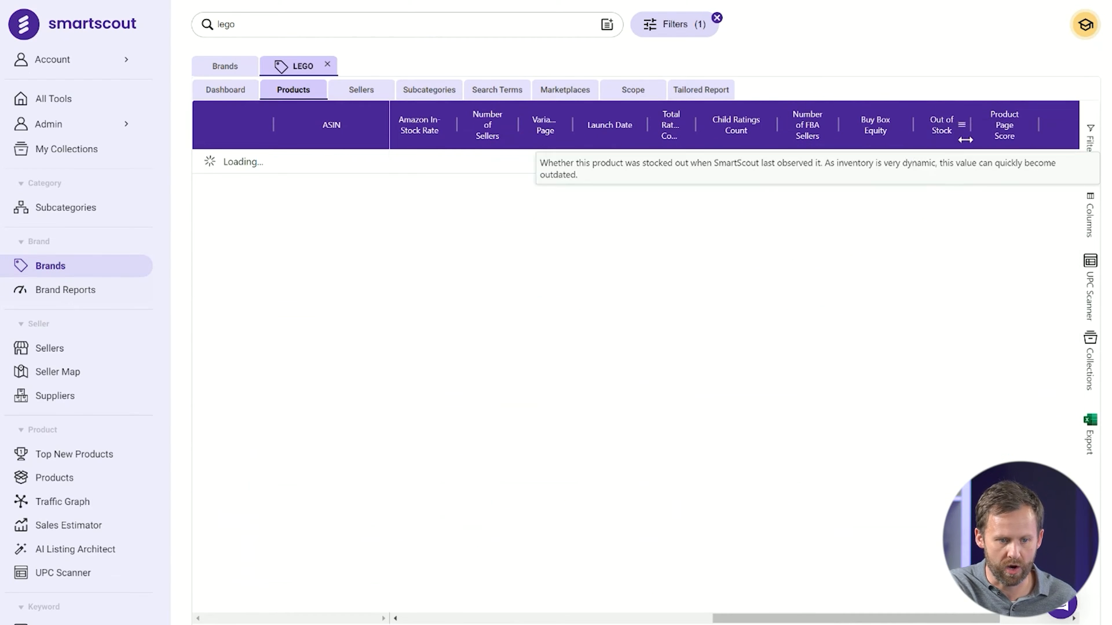
{"action": "mouse_move", "coordinate": [735, 125]}
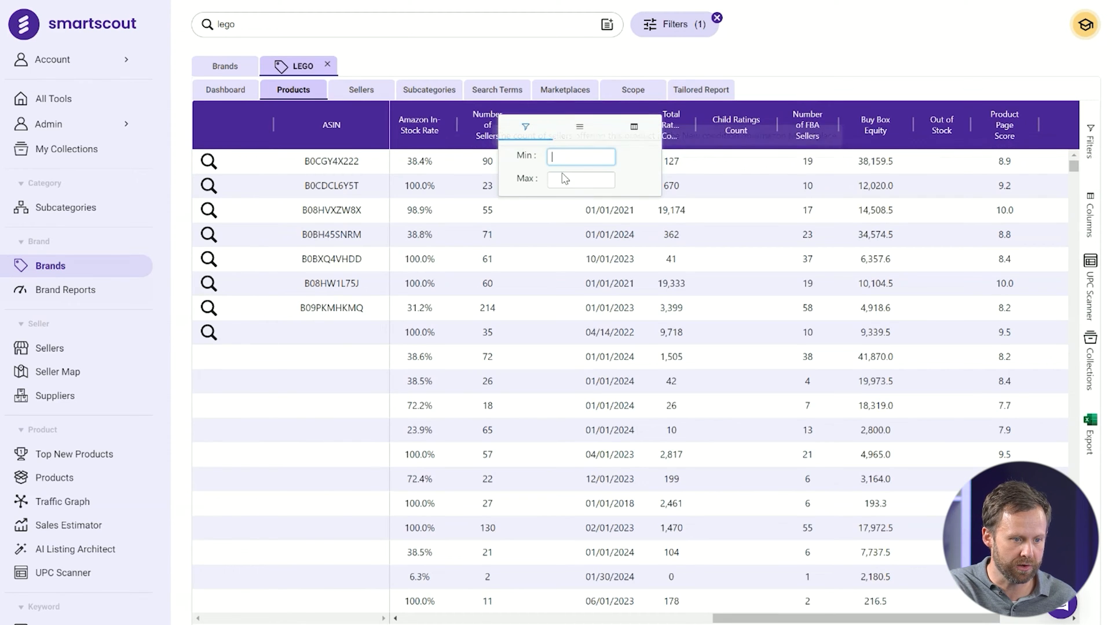
- Filter the Number of Sellers column with a value of 0 and apply it
{"action": "type", "text": "0"}
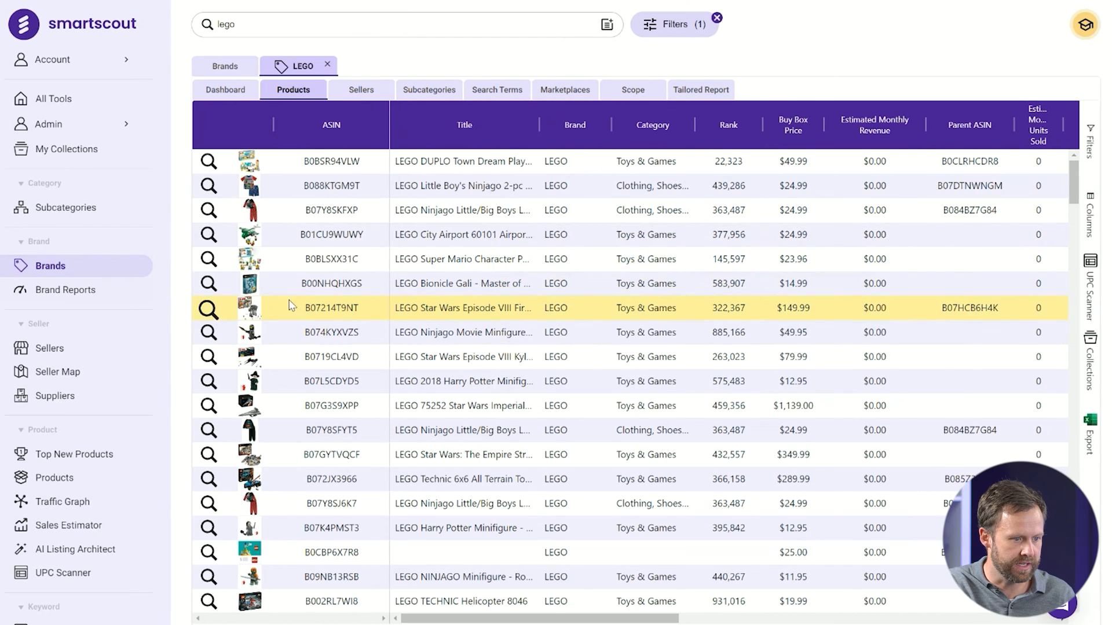
- Check the LEGO Star Wars 75189 Amazon listing's availability and packaging options, then return to SmartScout
{"action": "left_click", "coordinate": [208, 308]}
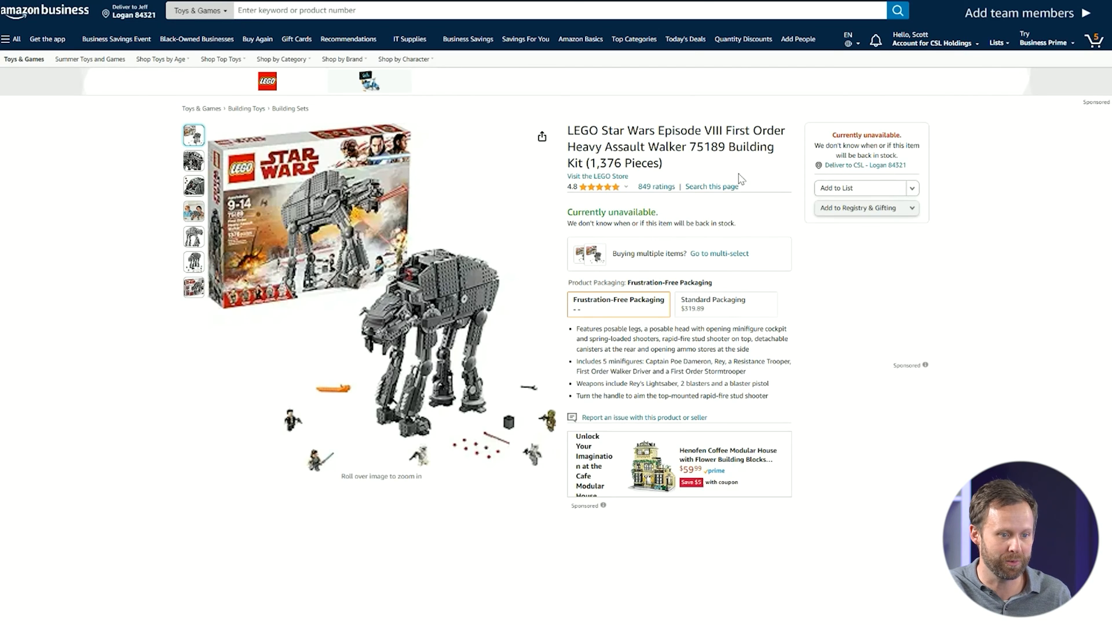
{"action": "scroll", "scroll_direction": "down", "scroll_amount": 3}
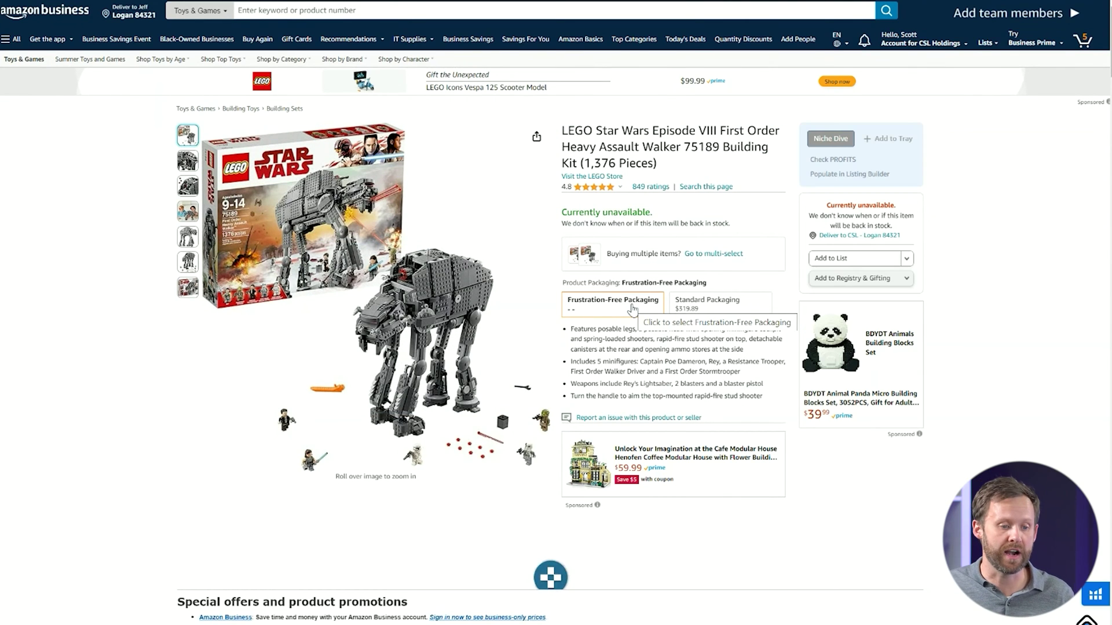
{"action": "left_click", "coordinate": [551, 577]}
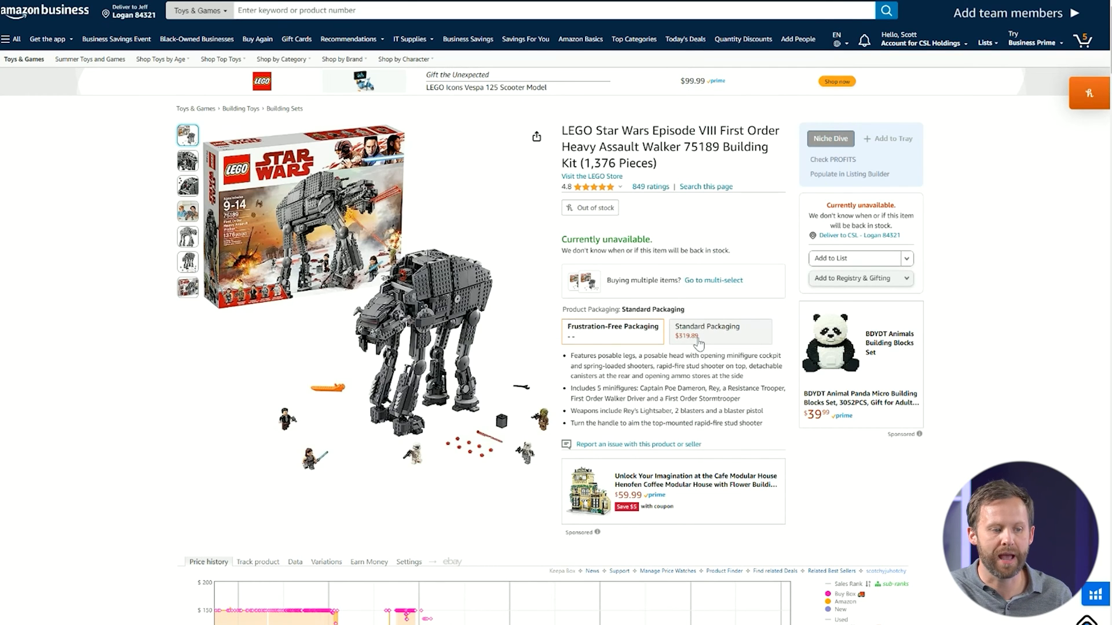
{"action": "left_click", "coordinate": [612, 332]}
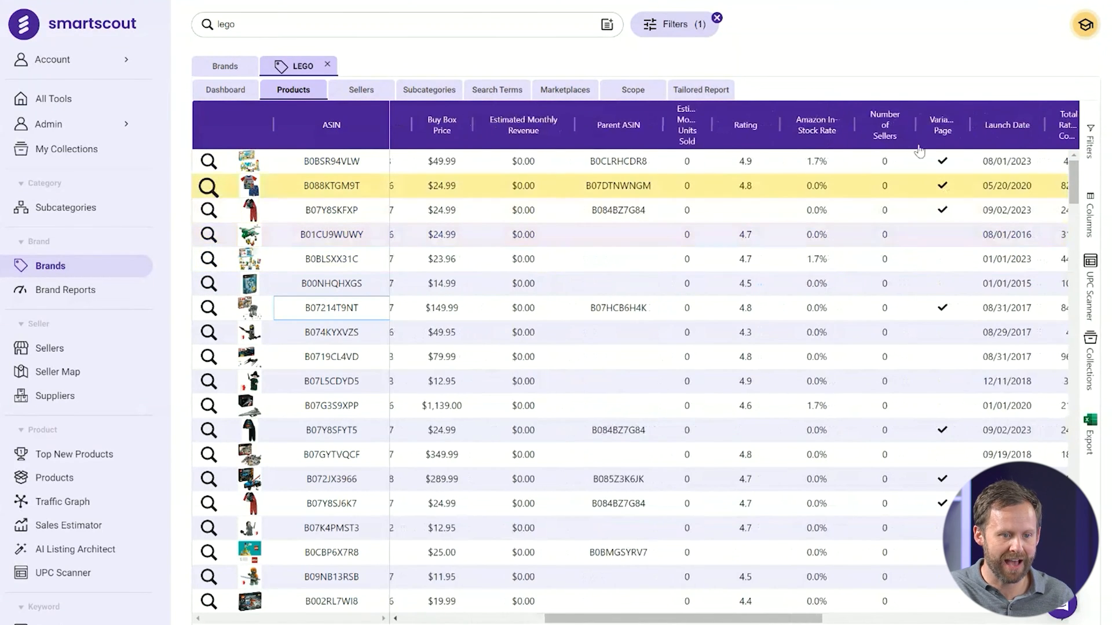
- Set the Number of Sellers filter Max to 1 so only single-seller LEGO items remain
{"action": "left_click", "coordinate": [885, 125]}
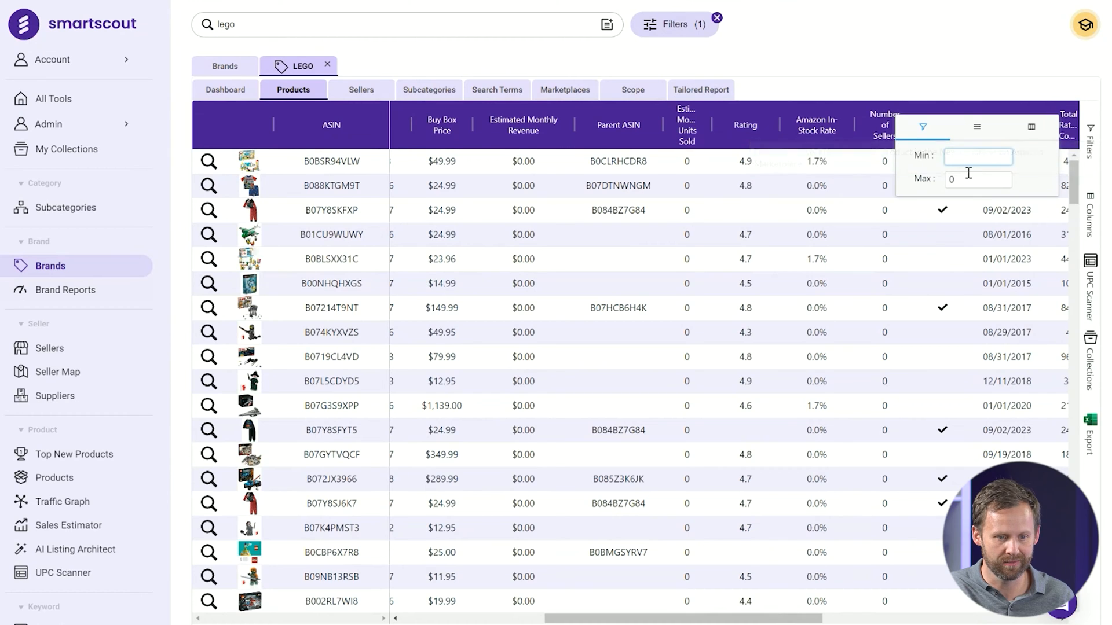
{"action": "type", "text": "1"}
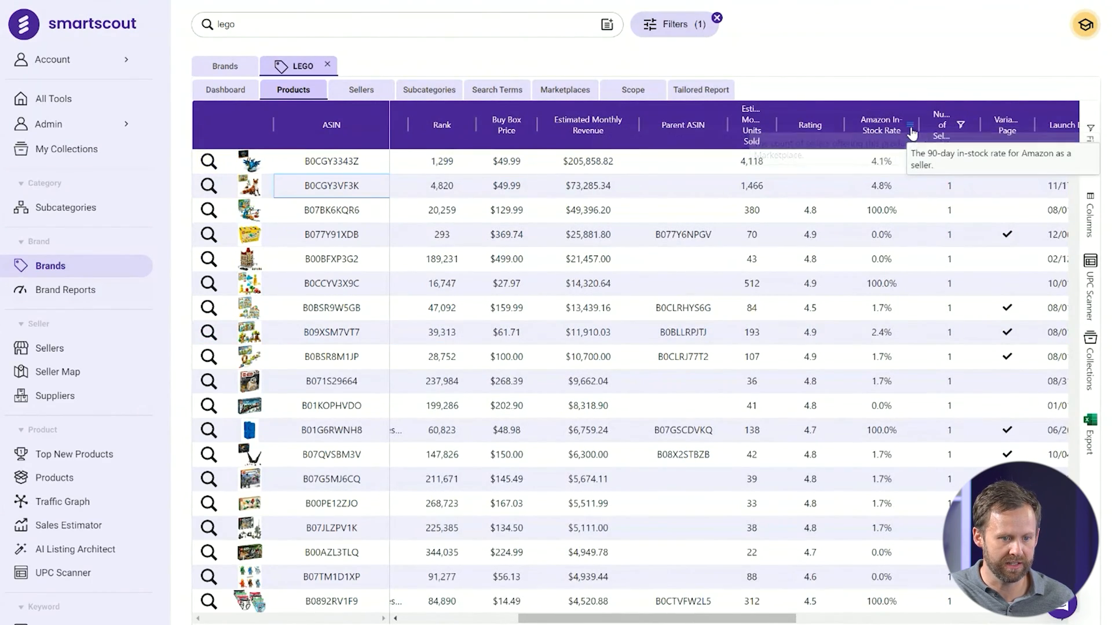
- Set the Amazon In-Stock Rate filter Max to 4% to drop high in-stock items
{"action": "left_click", "coordinate": [910, 128]}
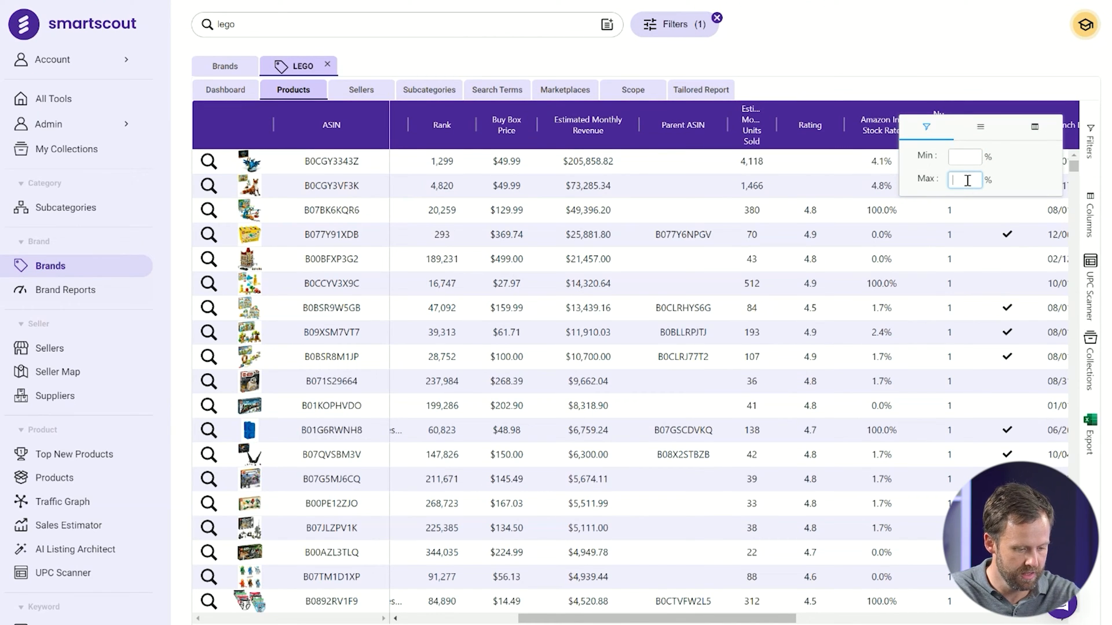
{"action": "type", "text": "4"}
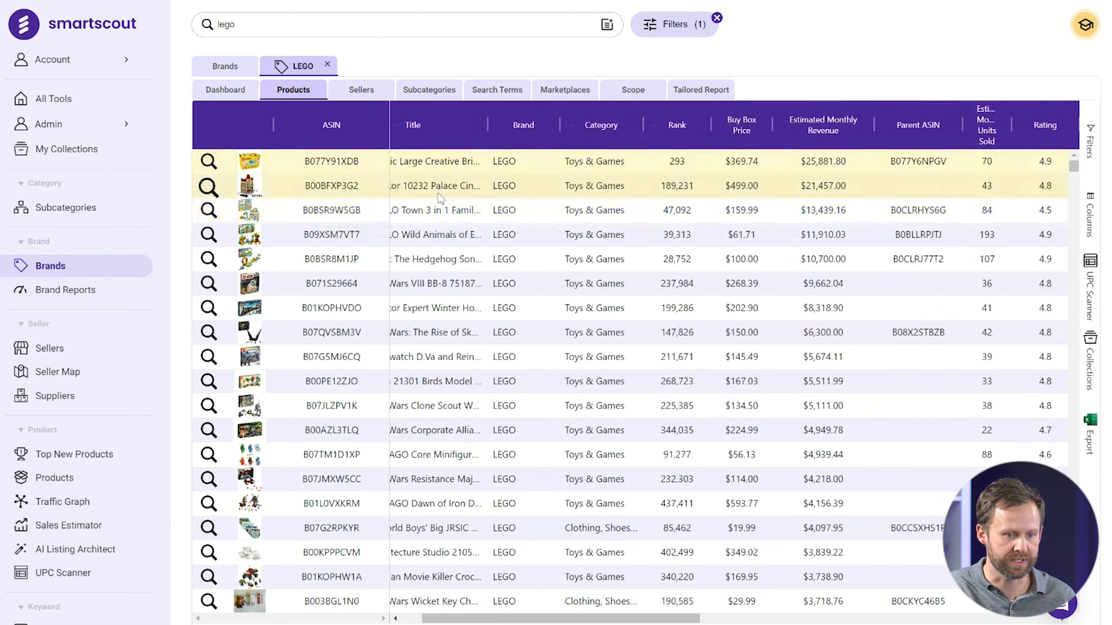
{"action": "mouse_move", "coordinate": [312, 199]}
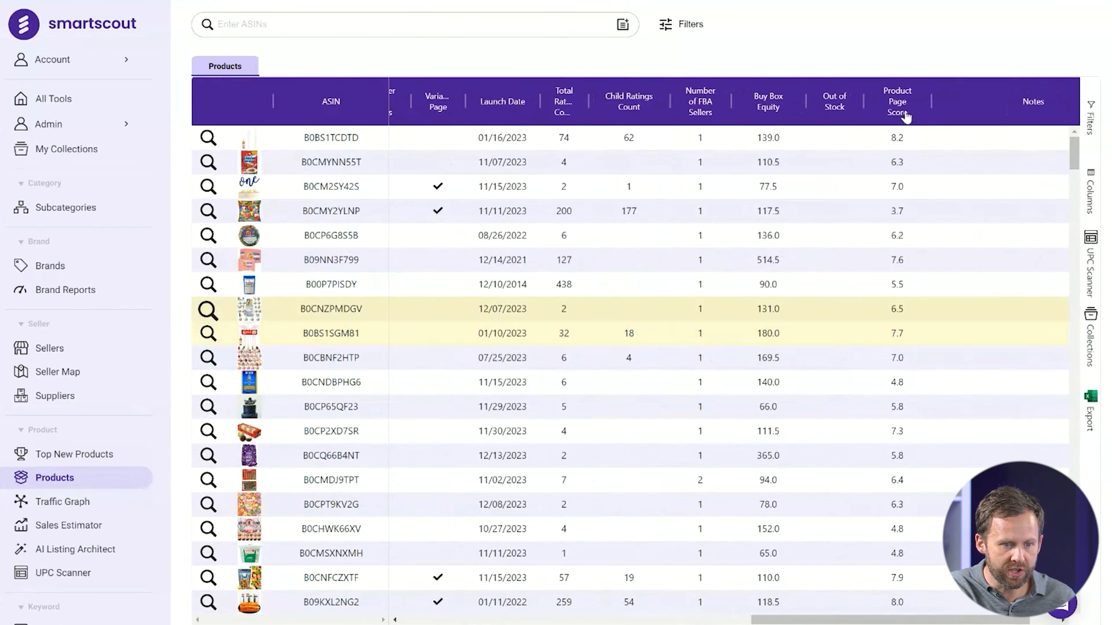
- Switch from the LEGO brand view to the all-brands Products database table
{"action": "left_click", "coordinate": [897, 106]}
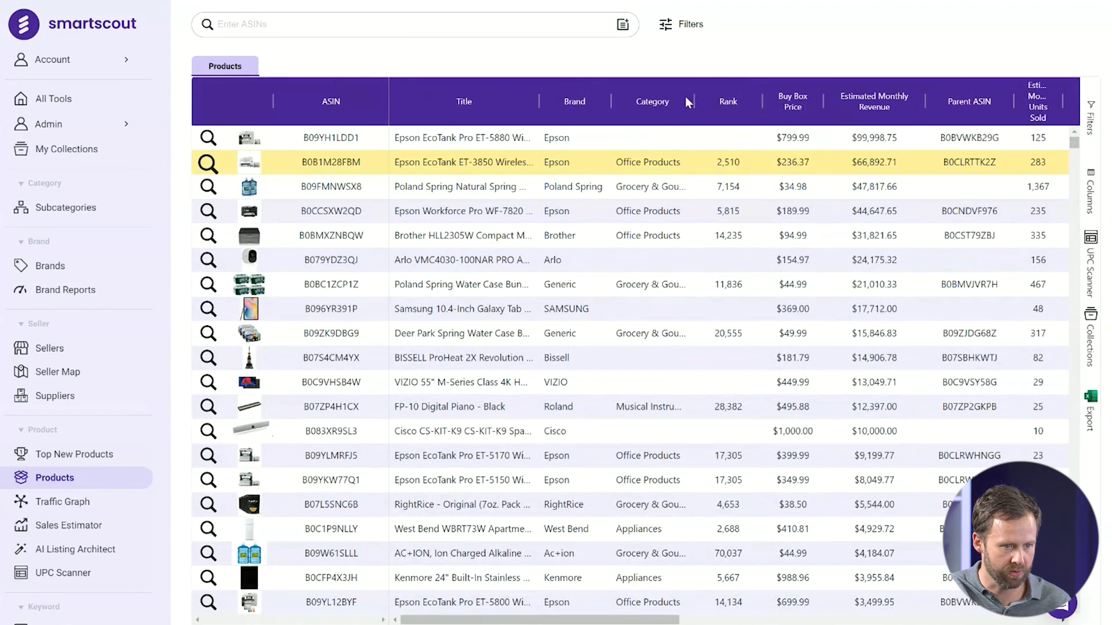
- Filter Category to Toys & Games only and sort the products by Rank ascending
{"action": "left_click", "coordinate": [688, 102]}
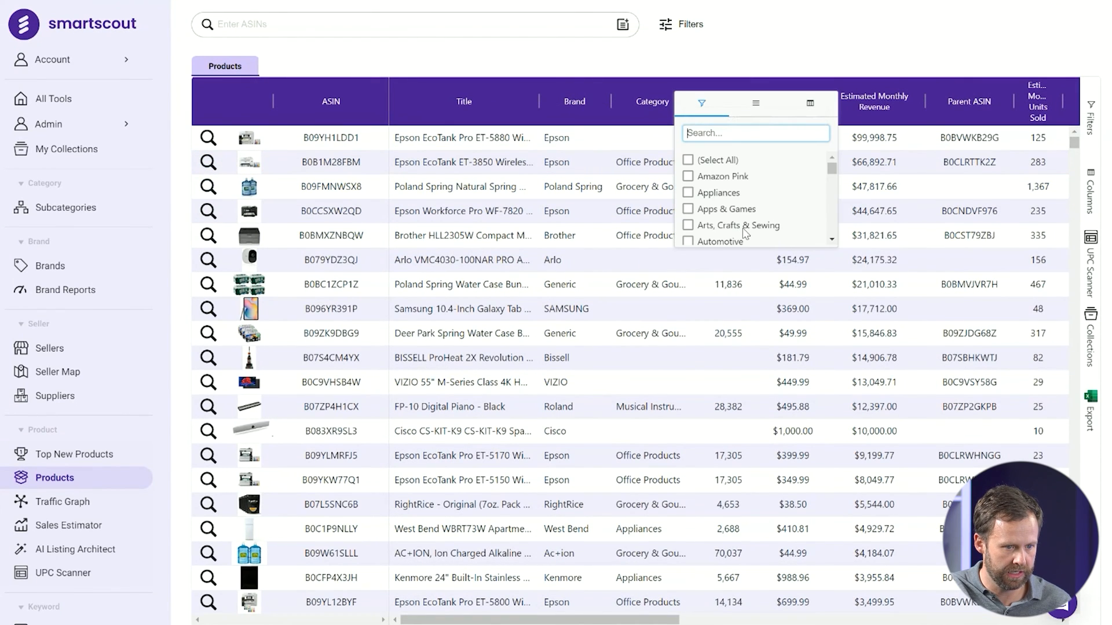
{"action": "scroll", "scroll_direction": "down", "scroll_amount": 3}
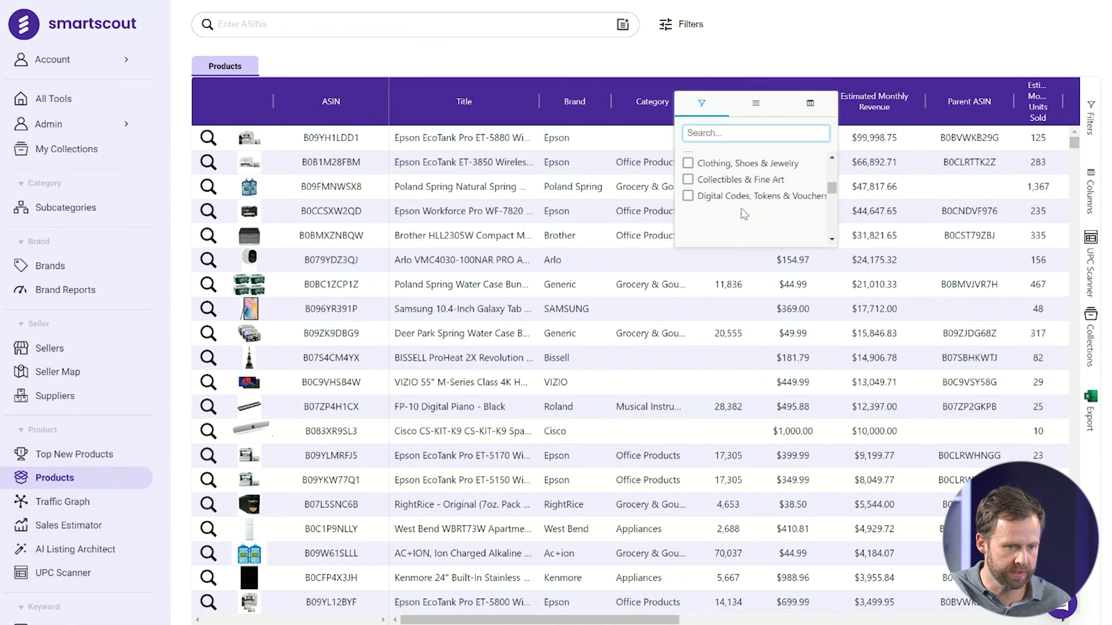
{"action": "scroll", "scroll_direction": "down", "scroll_amount": 3}
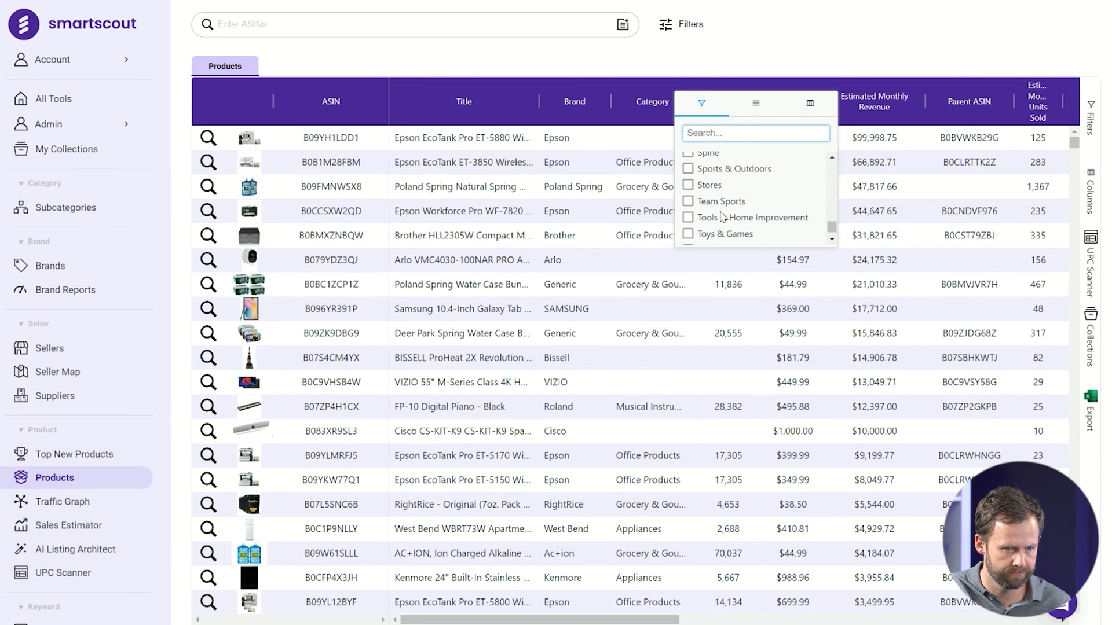
{"action": "left_click", "coordinate": [688, 234]}
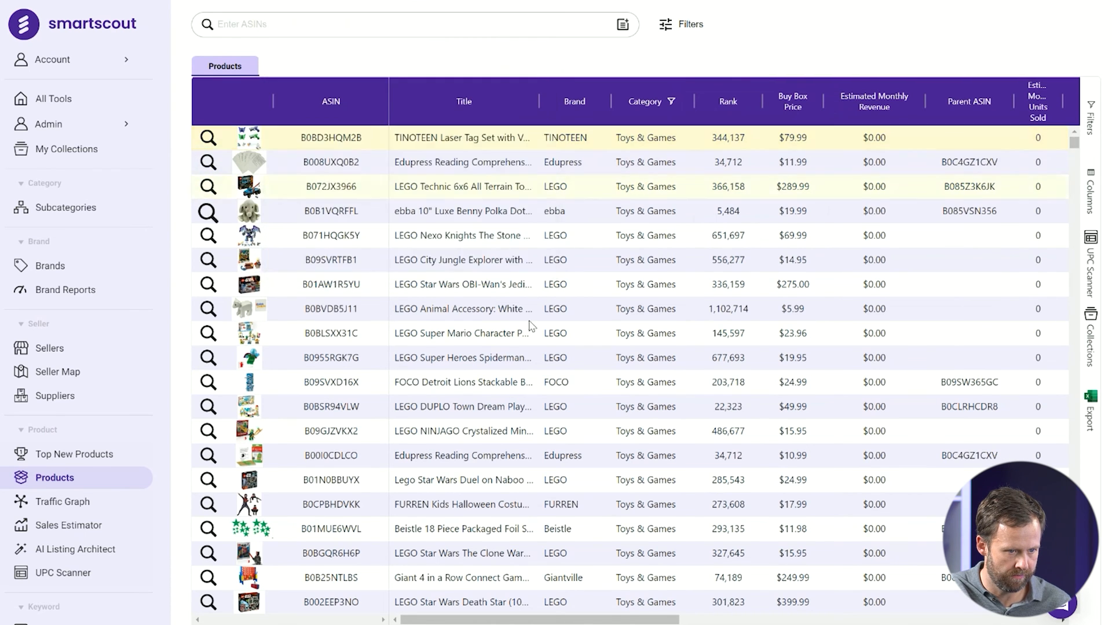
{"action": "left_click", "coordinate": [723, 102]}
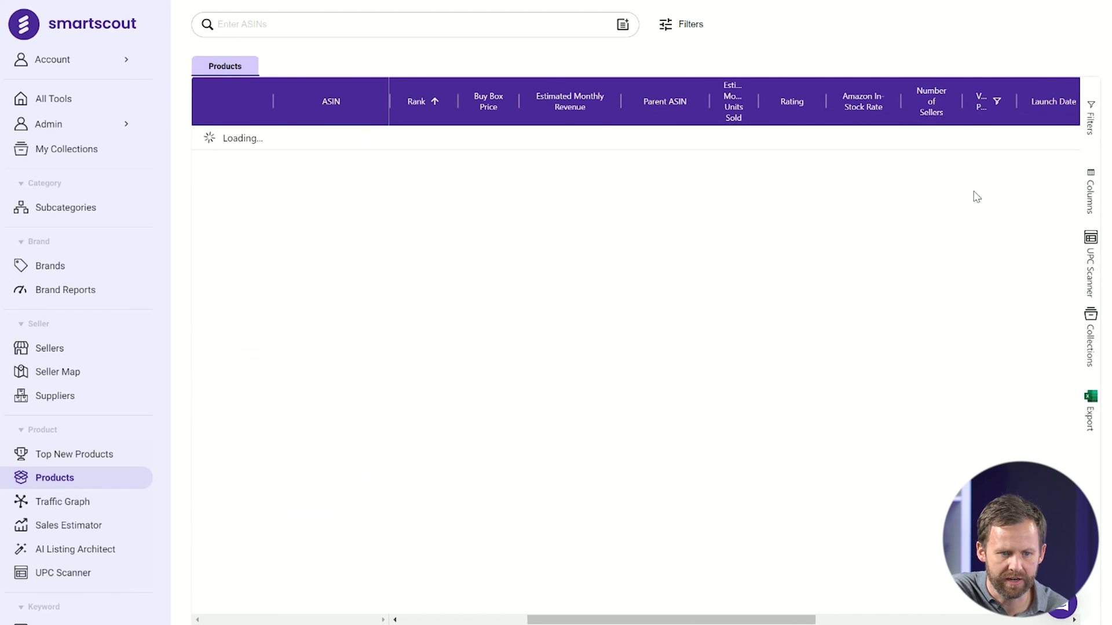
{"action": "mouse_move", "coordinate": [570, 102]}
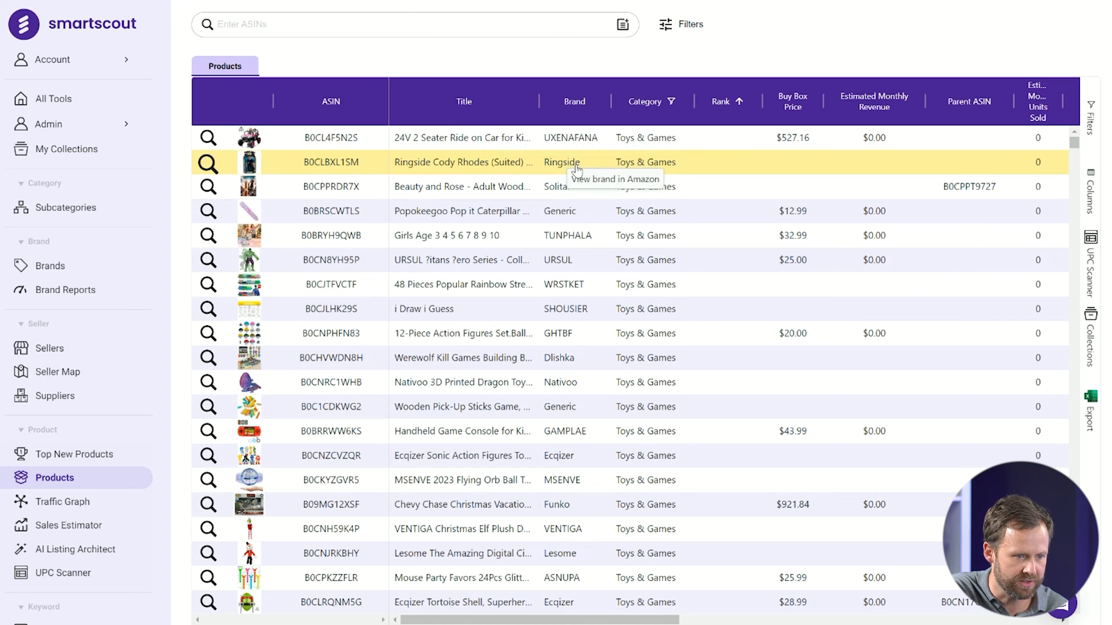
- View the Amazon listing for ASIN B09MG12XSF, the signed Christmas Vacation Funko Pop, shown unavailable
{"action": "scroll", "scroll_direction": "down", "scroll_amount": 3}
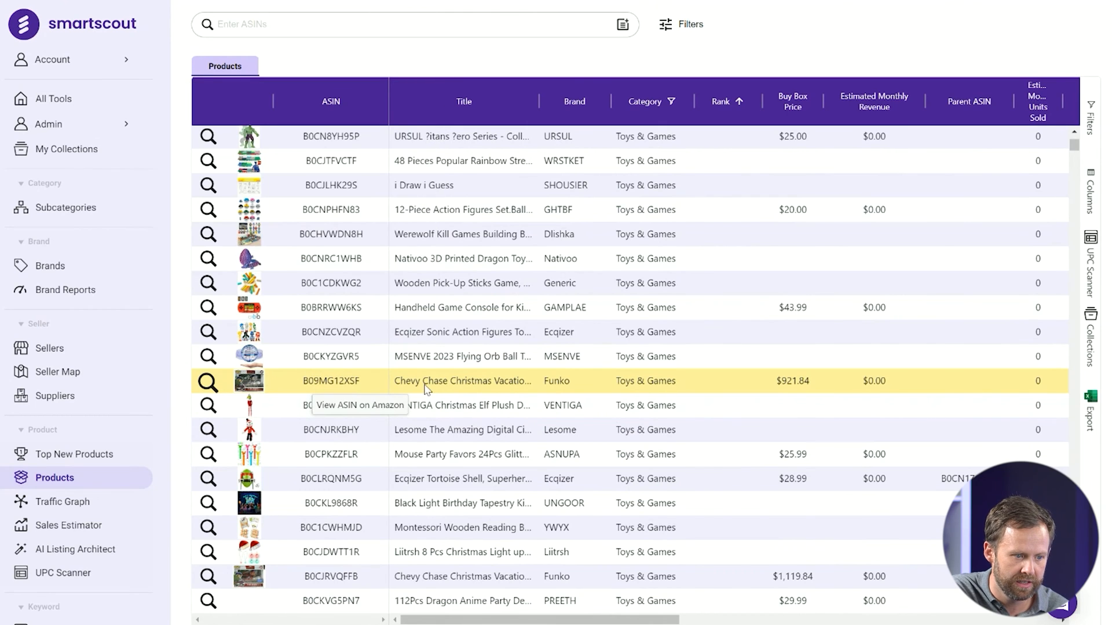
{"action": "mouse_move", "coordinate": [526, 379]}
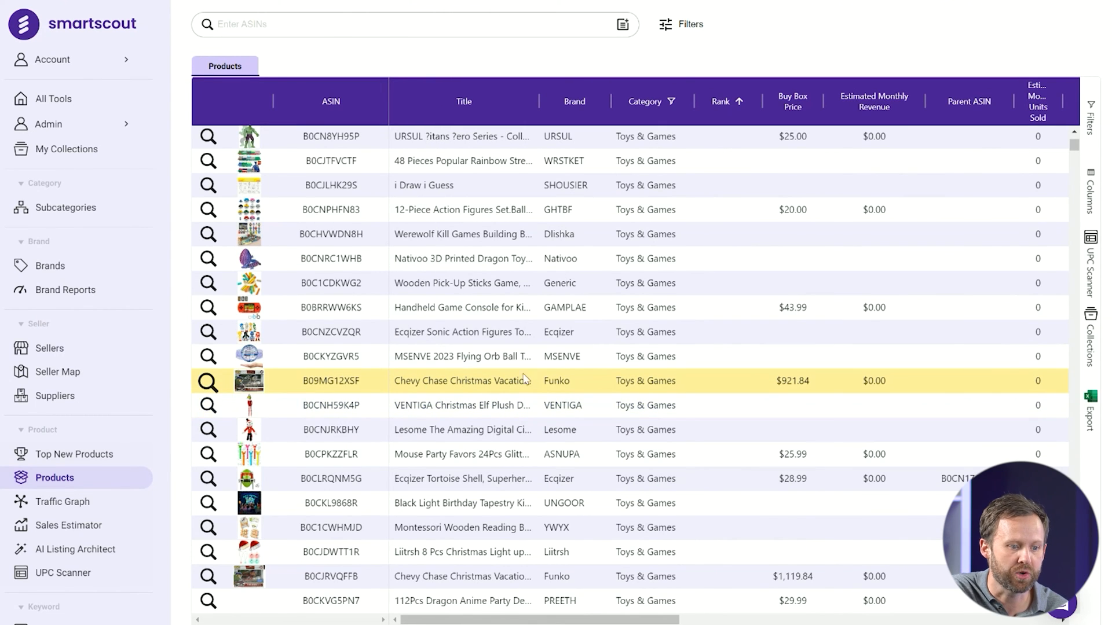
{"action": "mouse_move", "coordinate": [579, 383]}
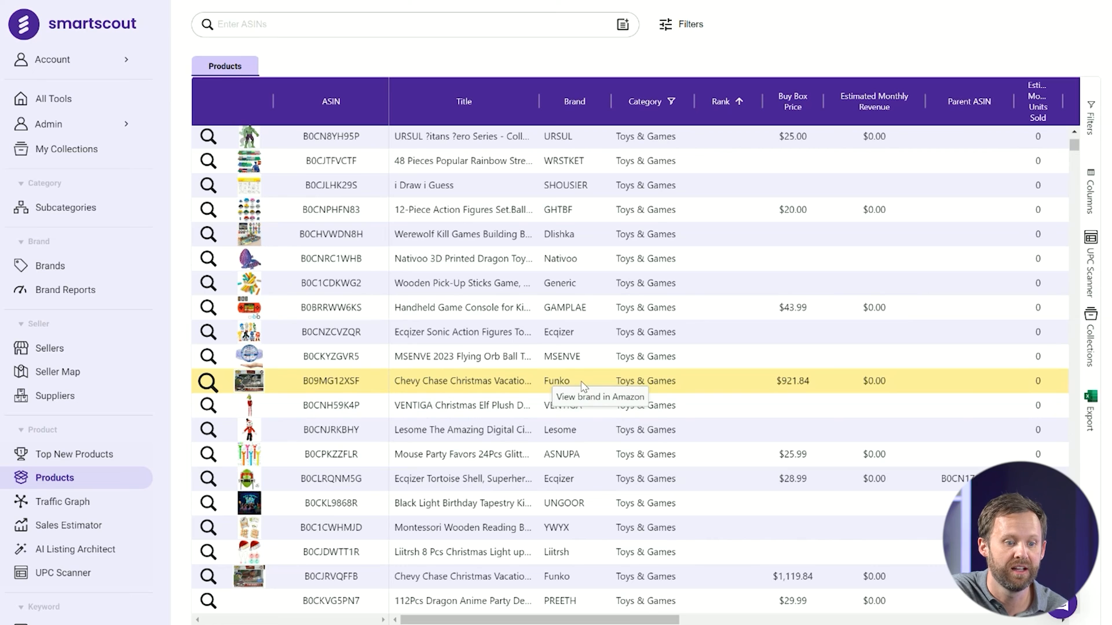
{"action": "mouse_move", "coordinate": [336, 390]}
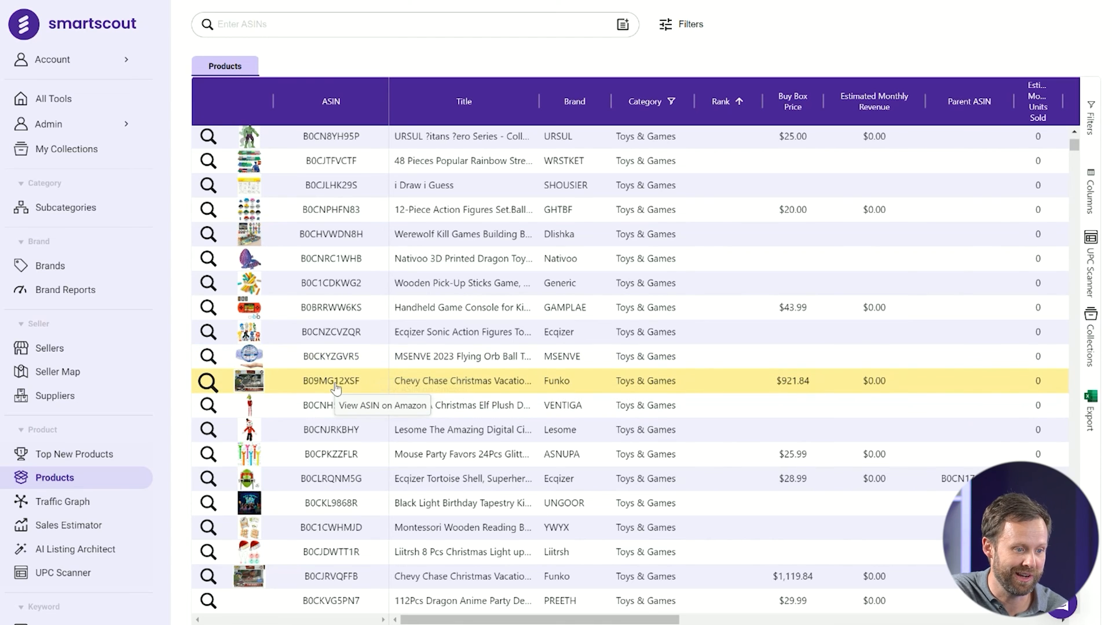
{"action": "left_click", "coordinate": [208, 381]}
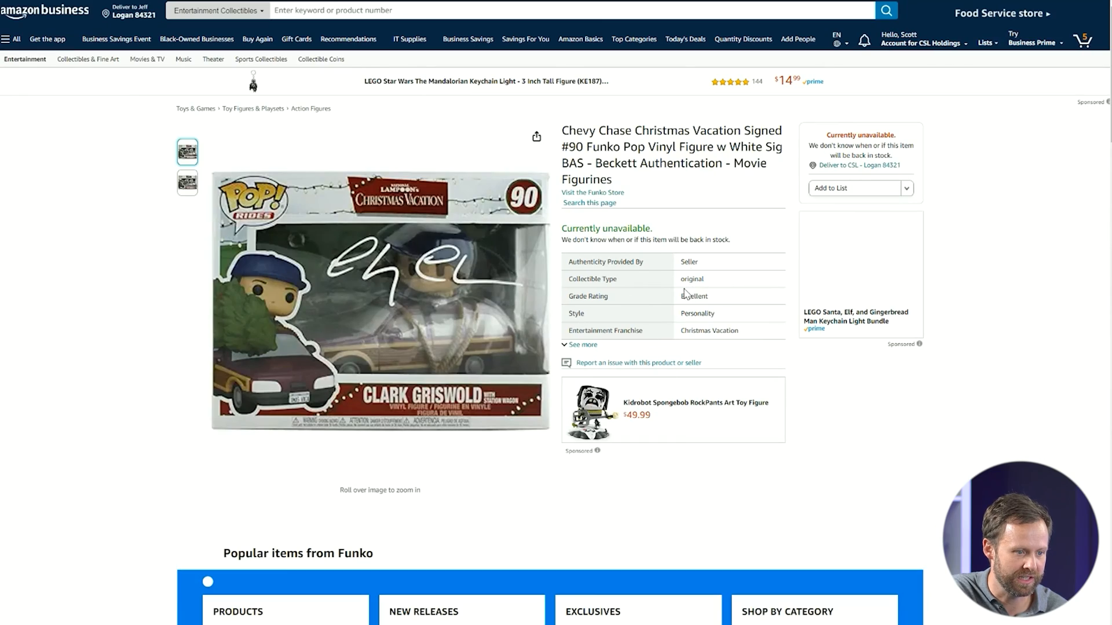